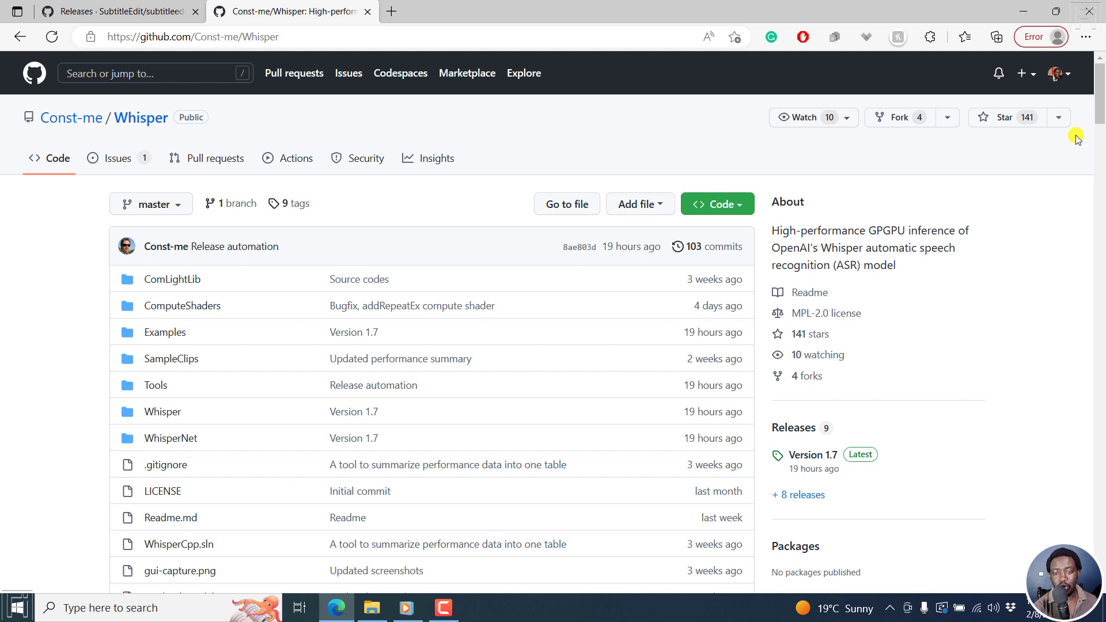
pyautogui.moveTo(161, 116)
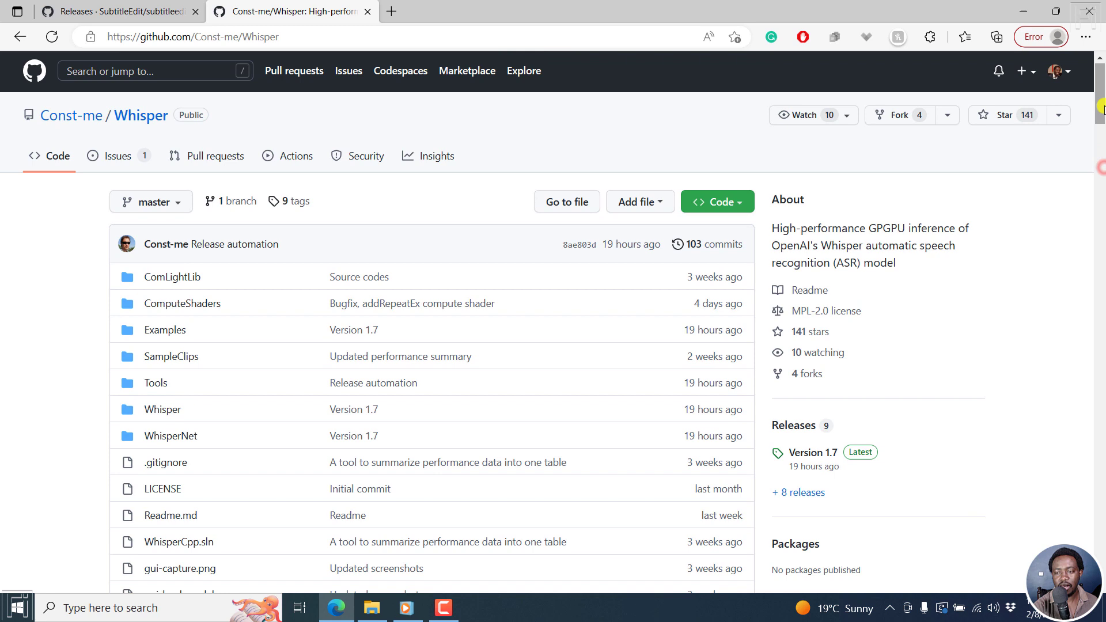
pyautogui.moveTo(631, 159)
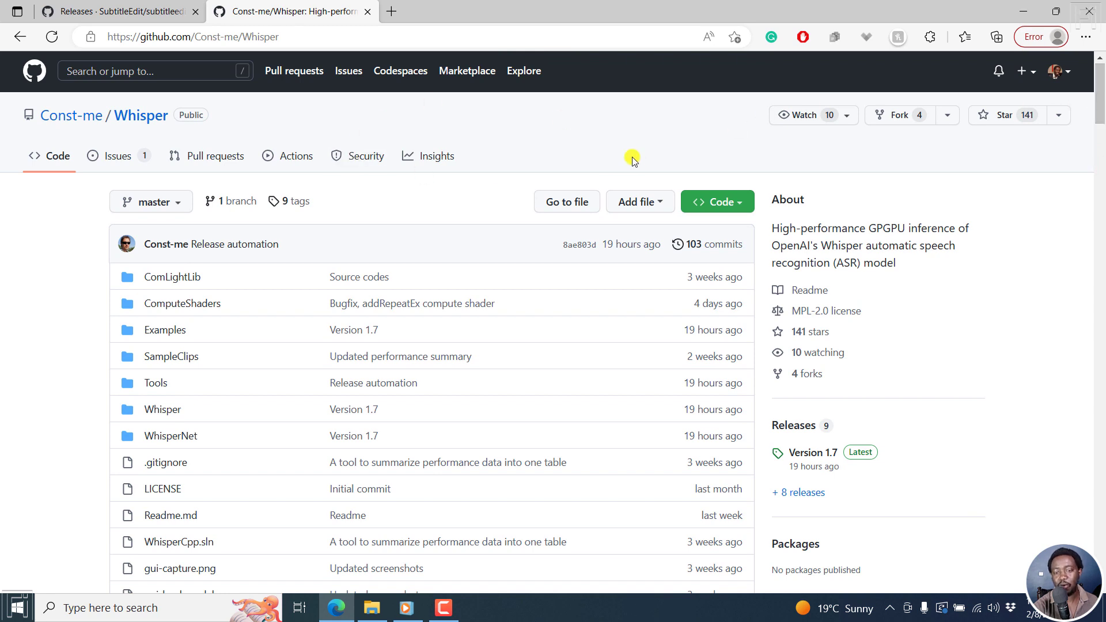
# - Review the Subtitle Edit 3.6.11 release Assets on GitHub, then launch SubtitleEdit.exe from the Whisper GPU folder
pyautogui.click(126, 11)
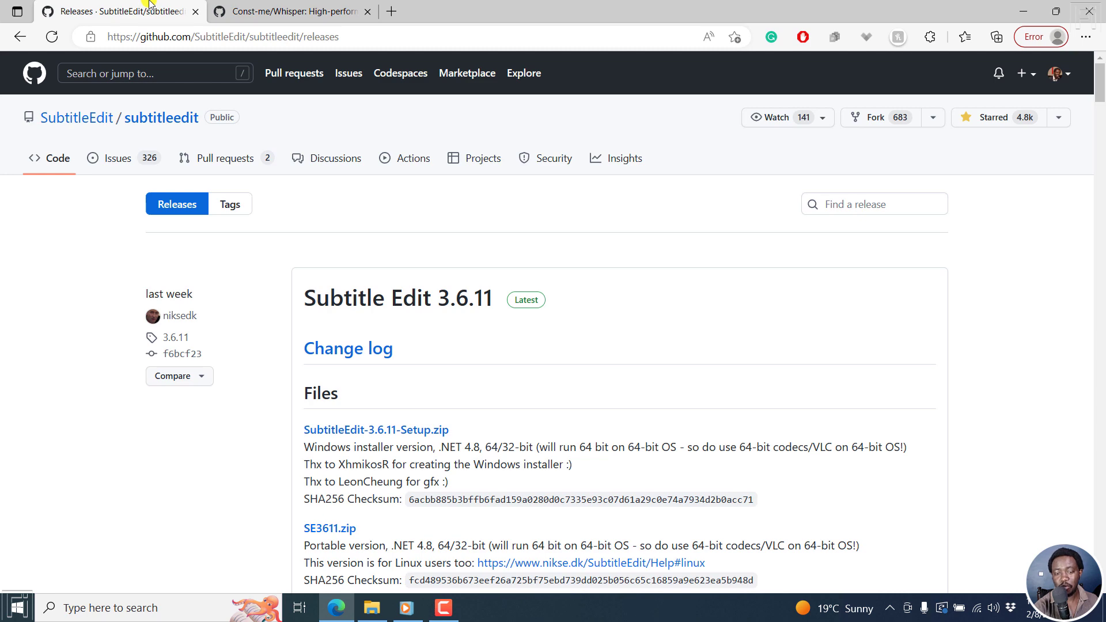
pyautogui.moveTo(477, 309)
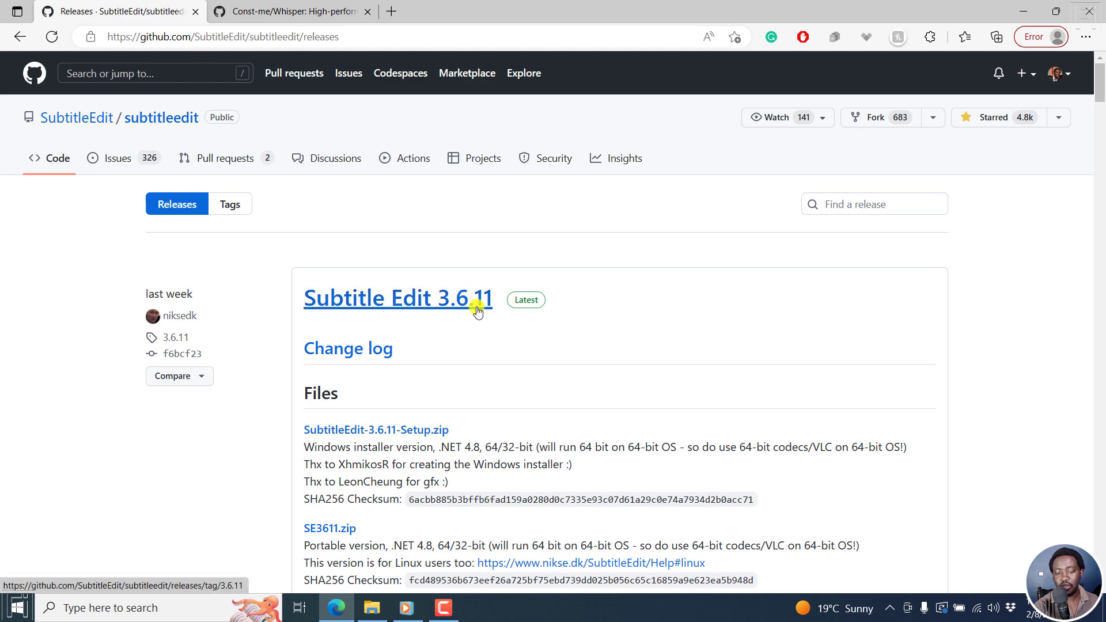
pyautogui.scroll(-3)
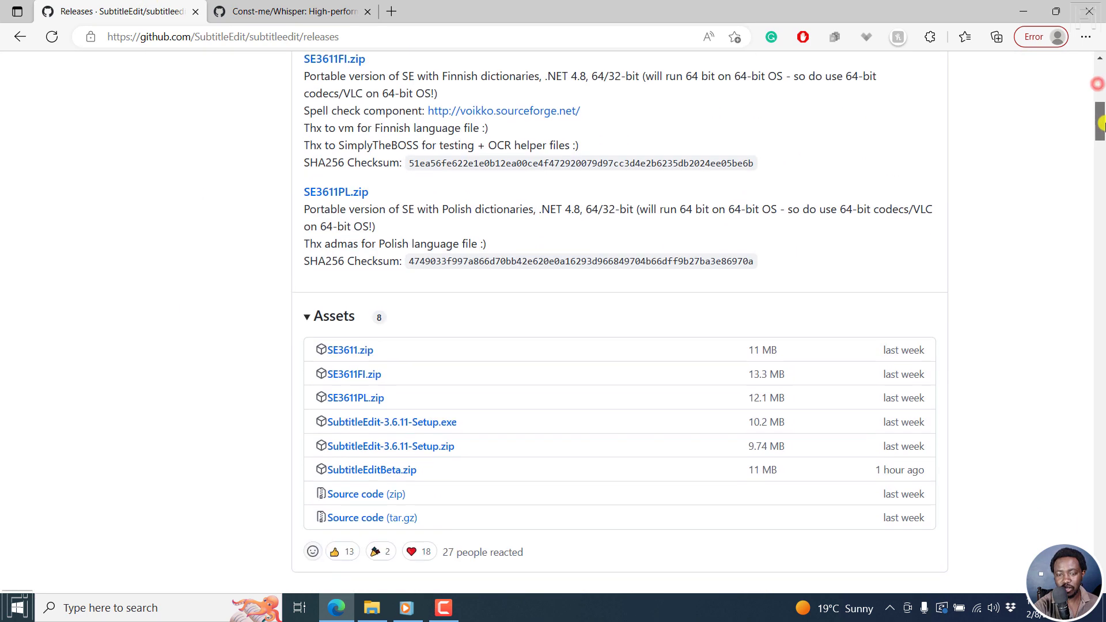
pyautogui.scroll(-3)
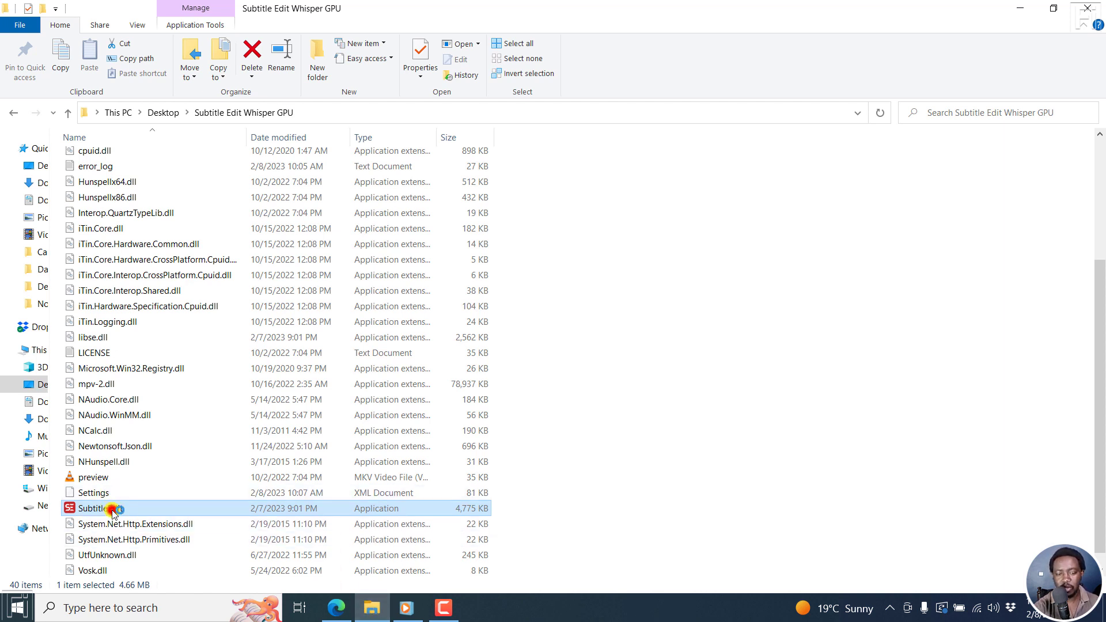
pyautogui.doubleClick(104, 509)
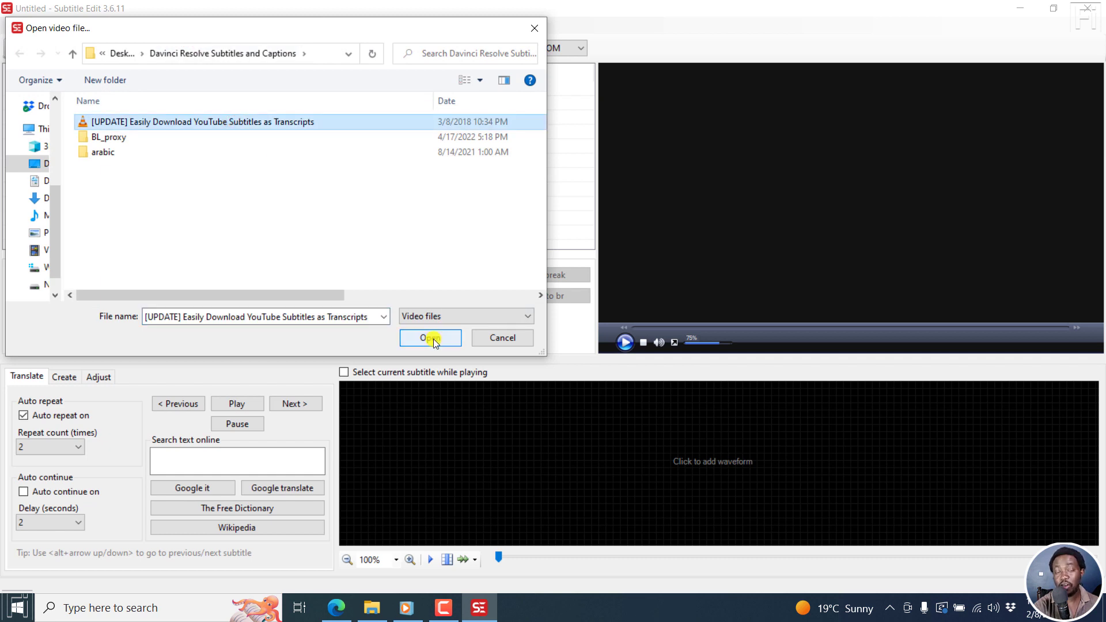
# - Load the '[UPDATE] Easily Download YouTube Subtitles as Transcripts' video into Subtitle Edit
pyautogui.click(431, 338)
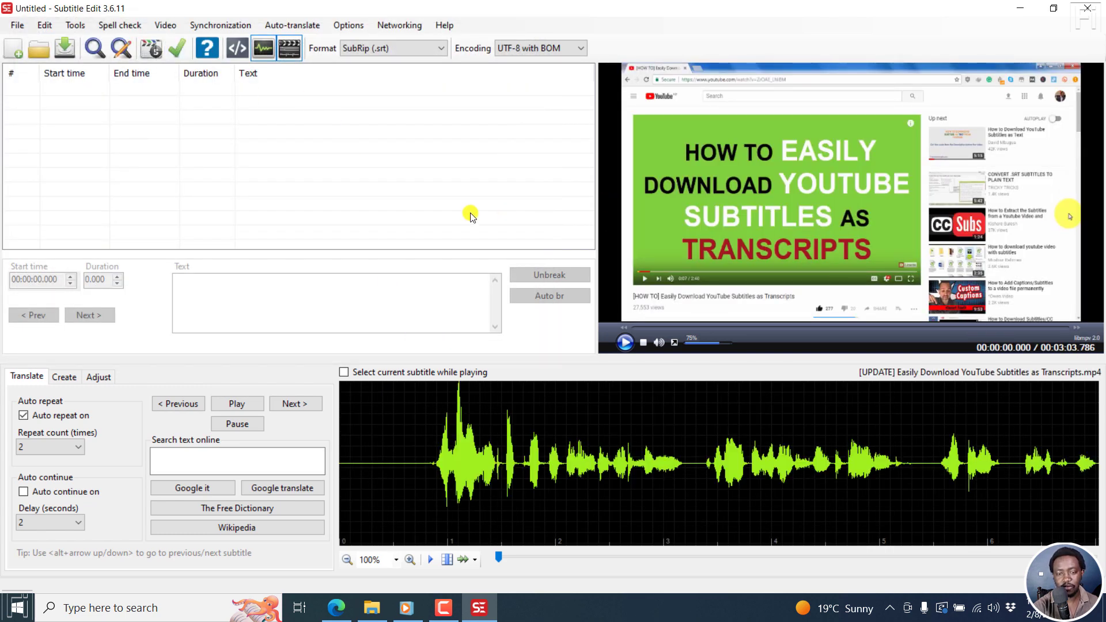
# - Start Video > Audio to text (Whisper) with the Whisper ConstMe (GPU) engine, then view the Const-me Whisper repo
pyautogui.click(166, 26)
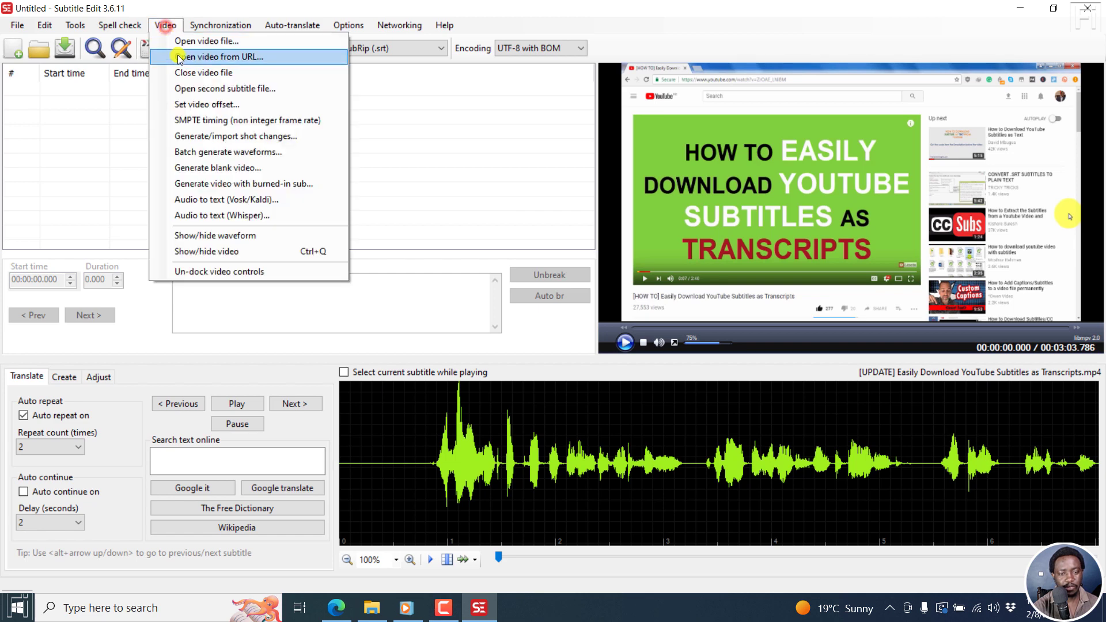
pyautogui.moveTo(210, 216)
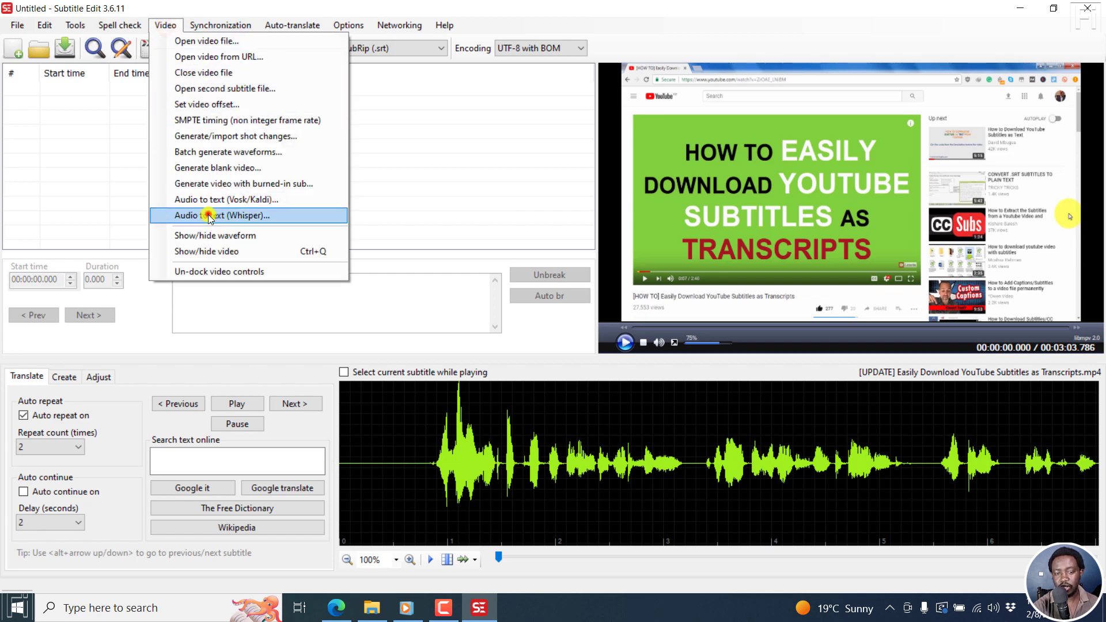
pyautogui.click(210, 215)
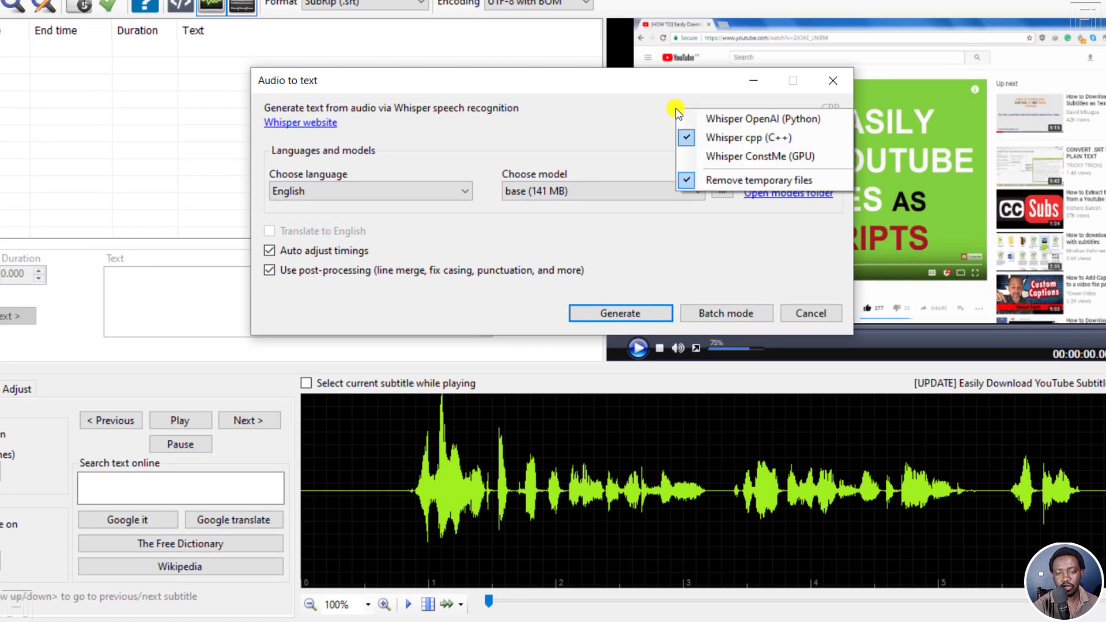
pyautogui.moveTo(747, 119)
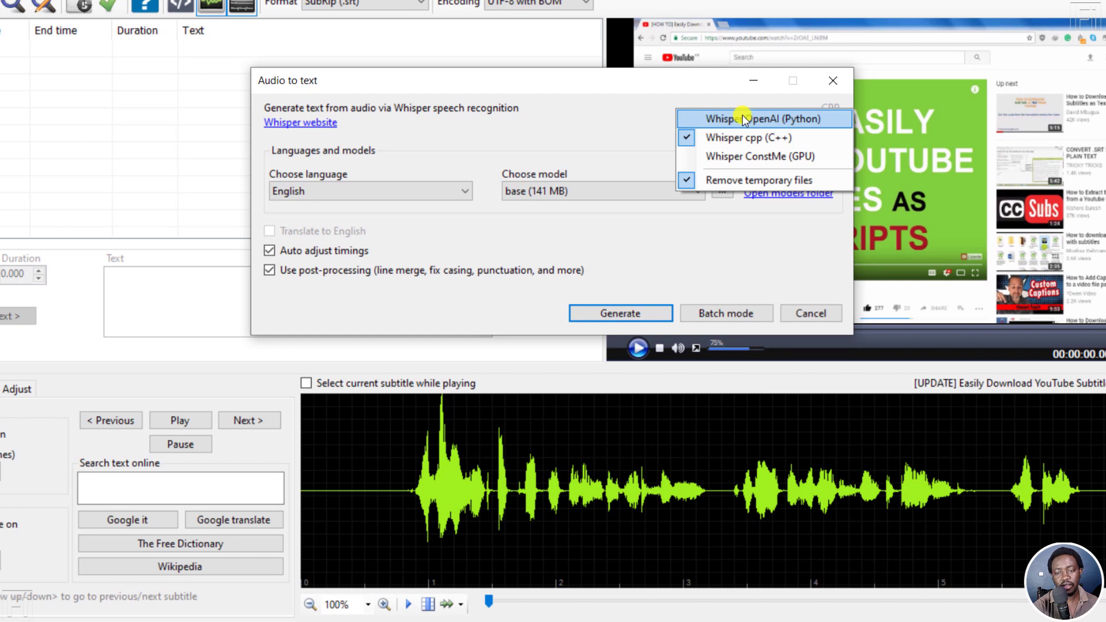
pyautogui.moveTo(748, 138)
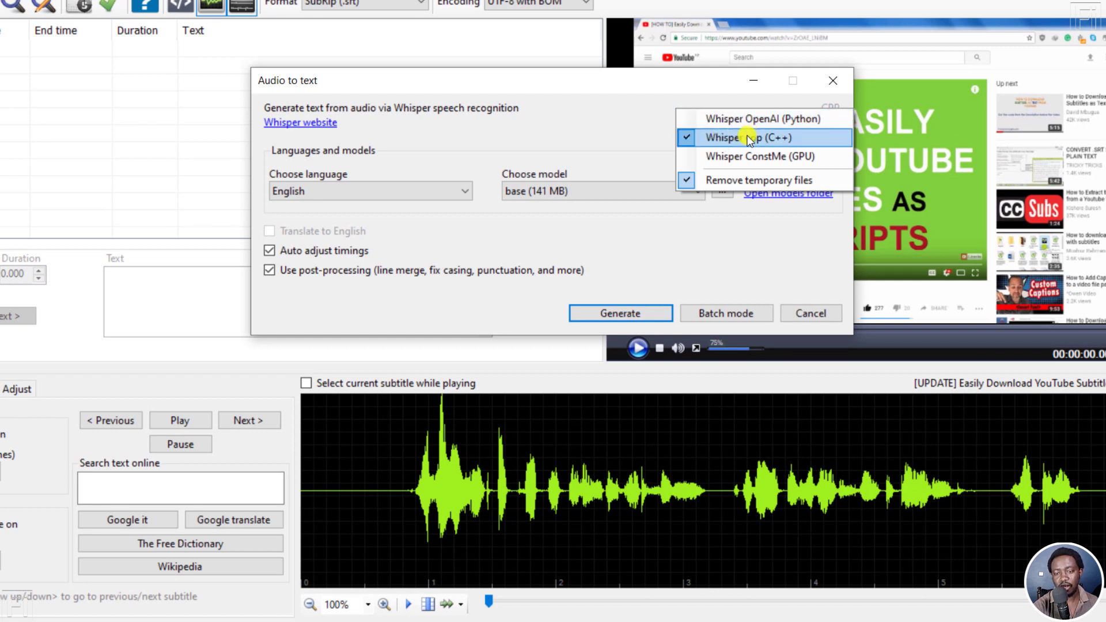
pyautogui.moveTo(790, 156)
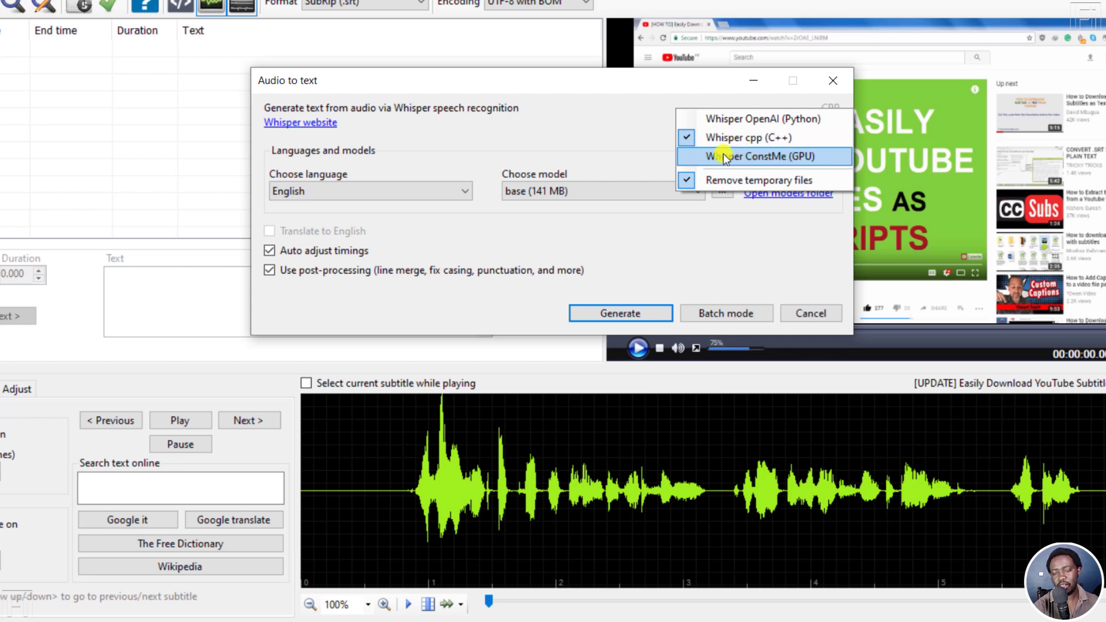
pyautogui.click(758, 157)
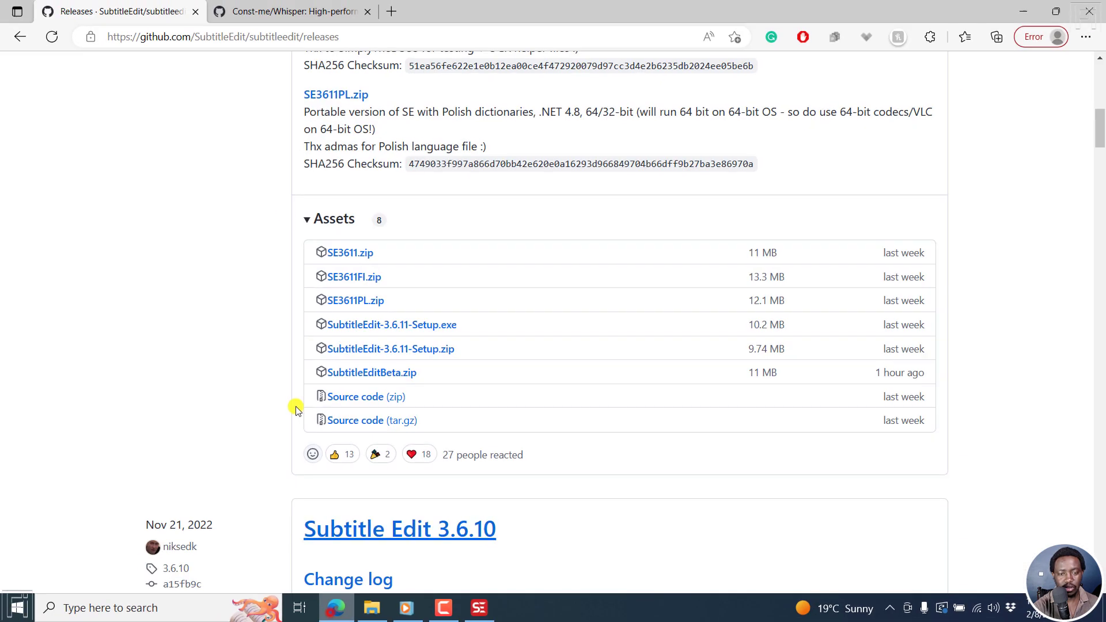
pyautogui.click(296, 10)
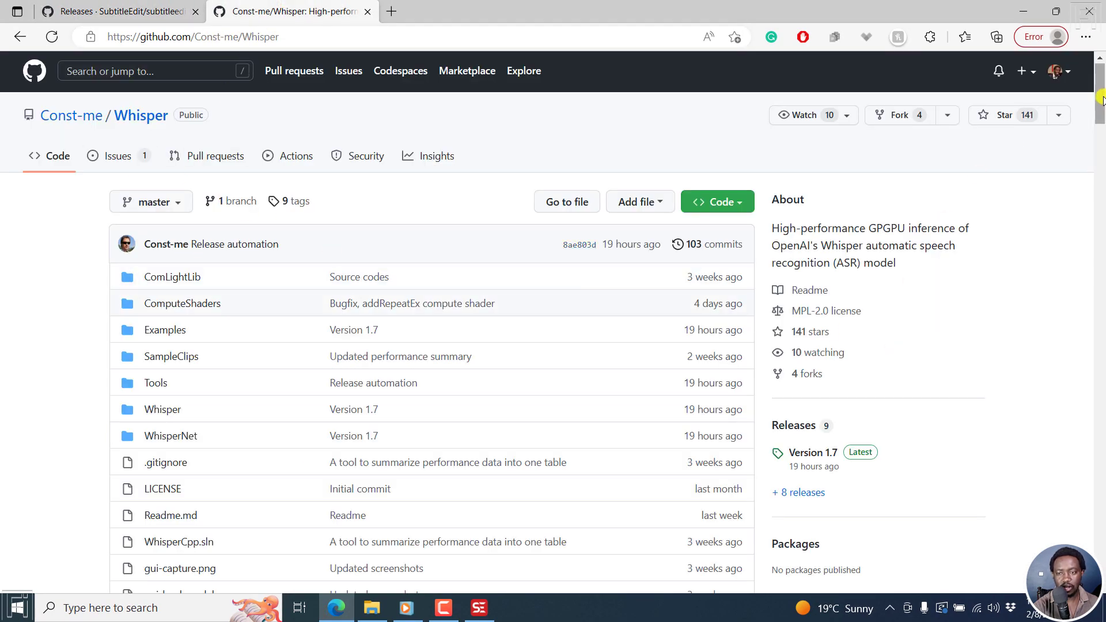
pyautogui.moveTo(997, 32)
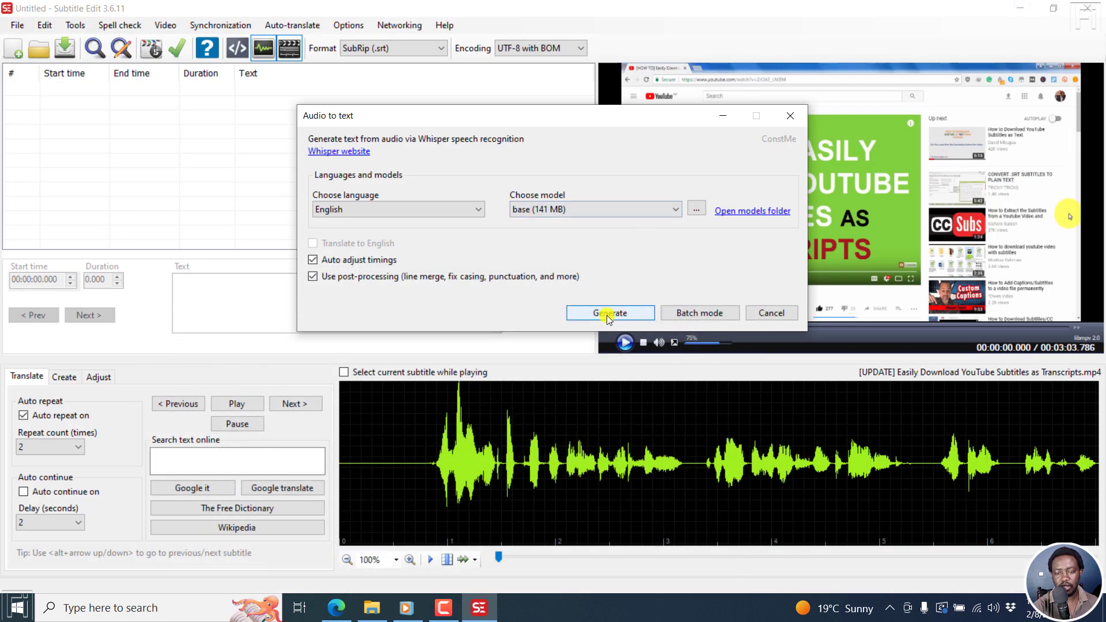
# - Generate the Whisper subtitles, then play the first ~3 seconds to see the opening caption and pause
pyautogui.click(610, 314)
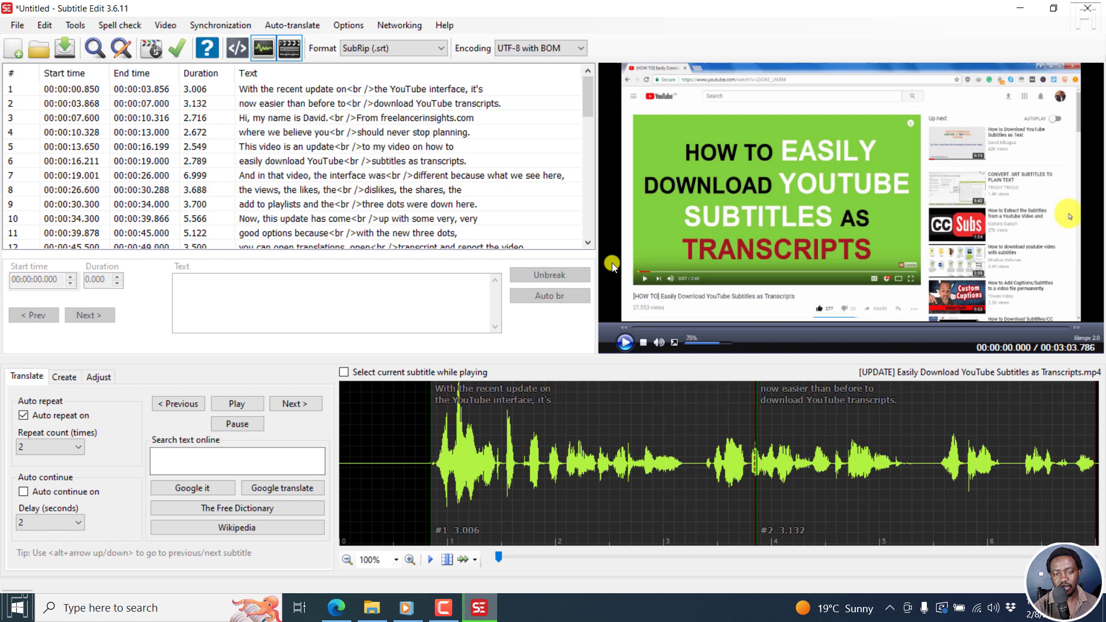
pyautogui.moveTo(313, 84)
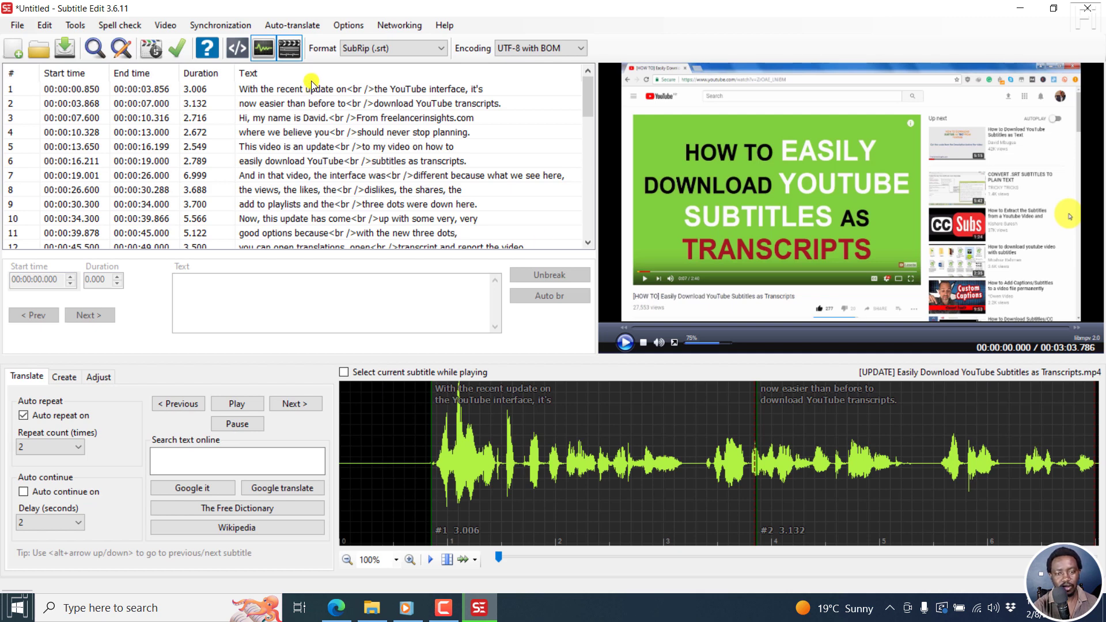
pyautogui.moveTo(853, 284)
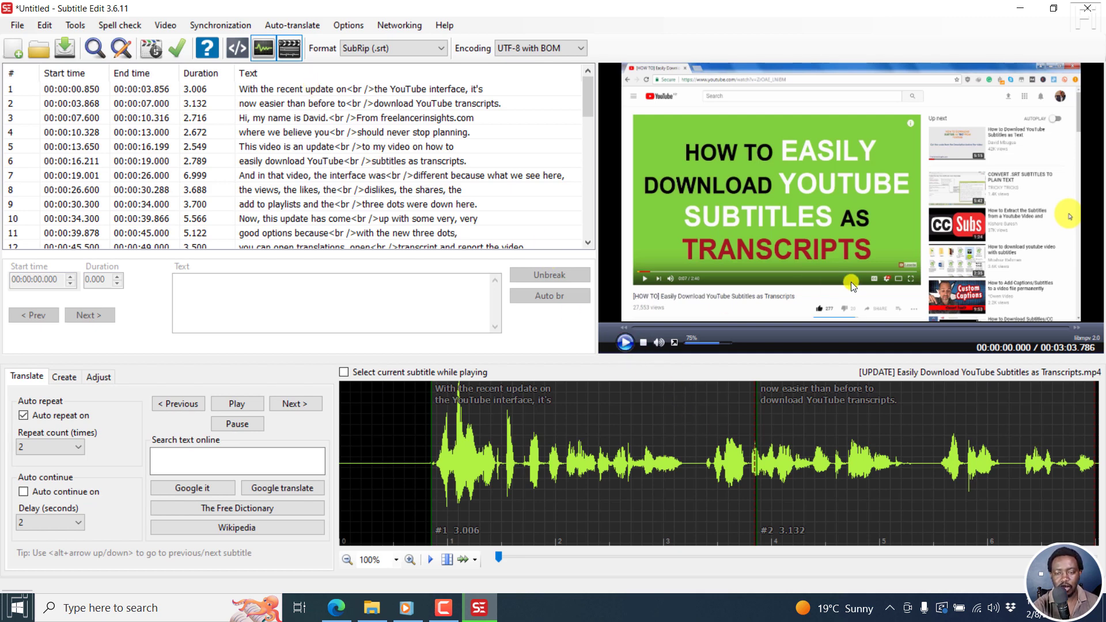
pyautogui.moveTo(608, 393)
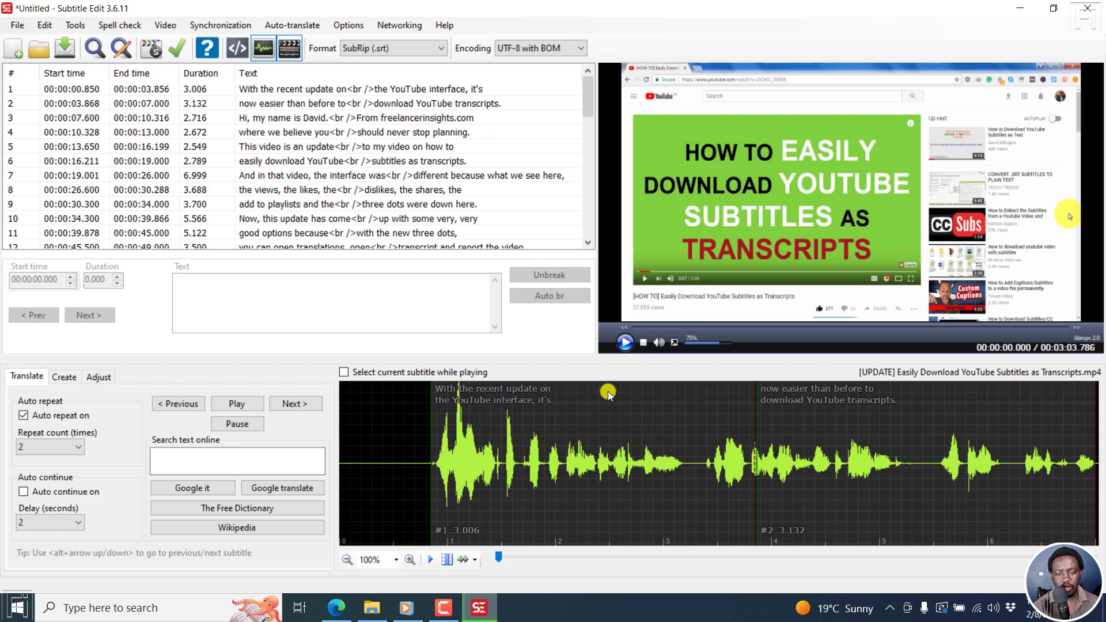
pyautogui.click(625, 342)
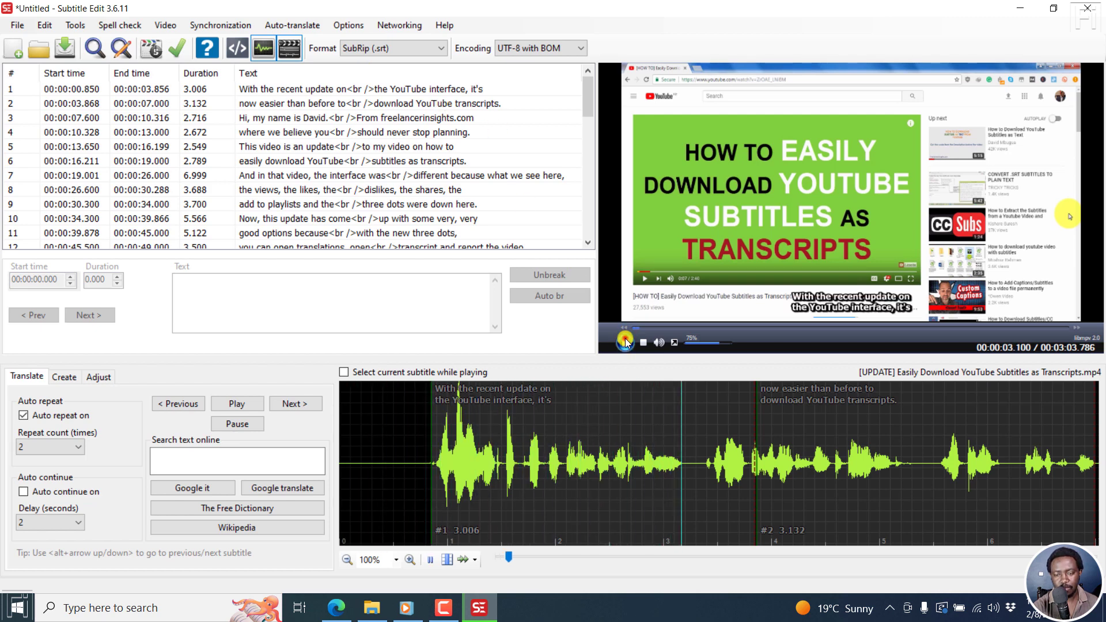
pyautogui.click(627, 342)
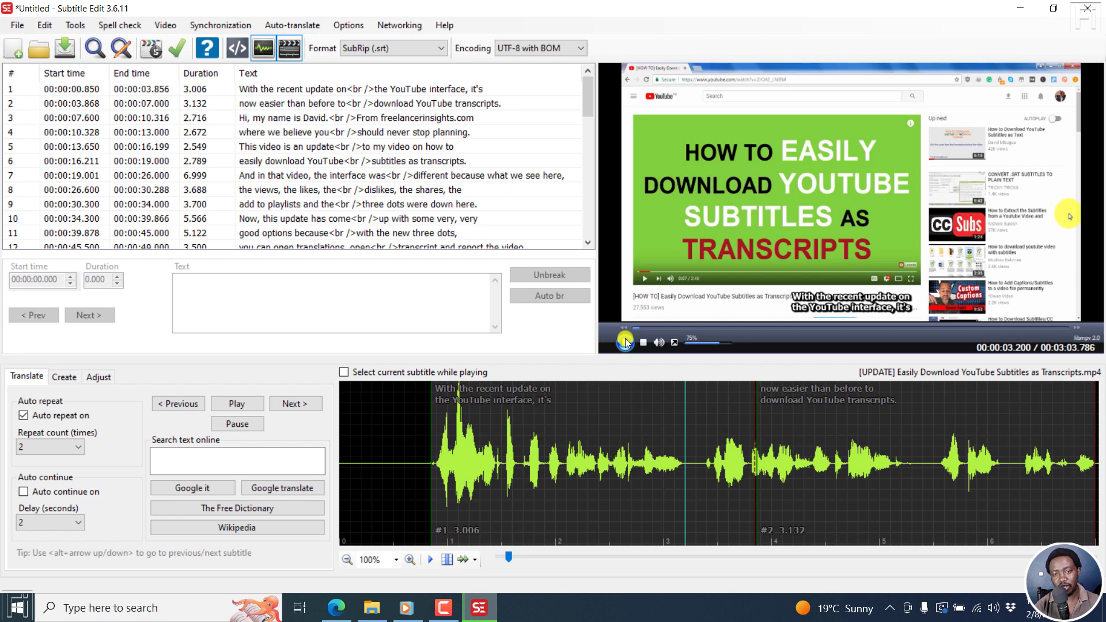
# - Check Help > About shows 3.6.11 beta, then launch a second Subtitle Edit instance from the Whisper GPU folder
pyautogui.click(444, 25)
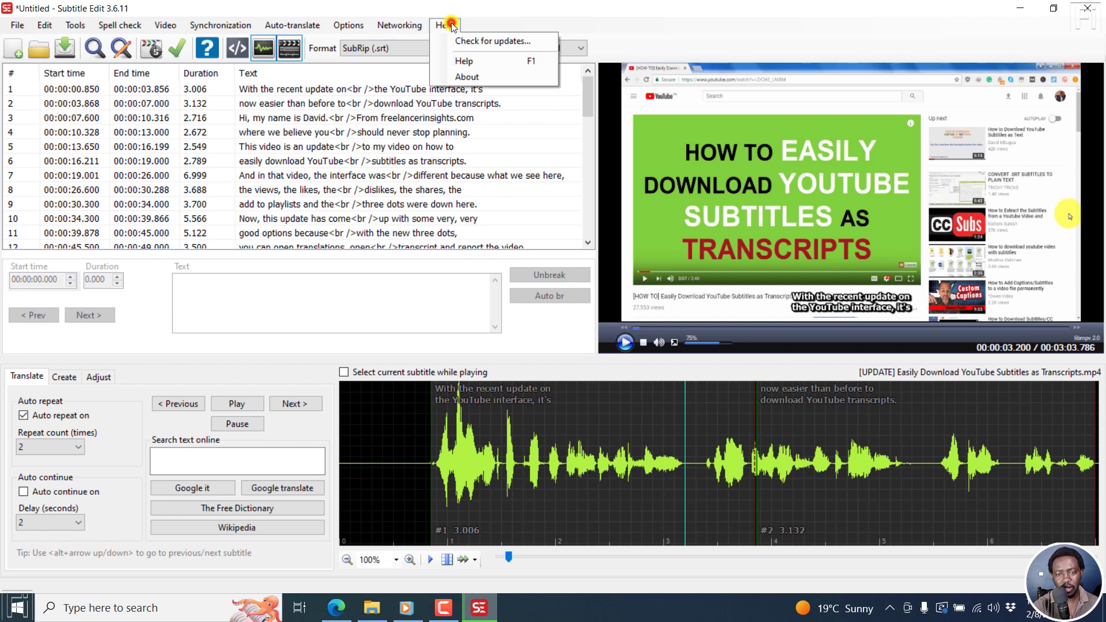
pyautogui.moveTo(461, 42)
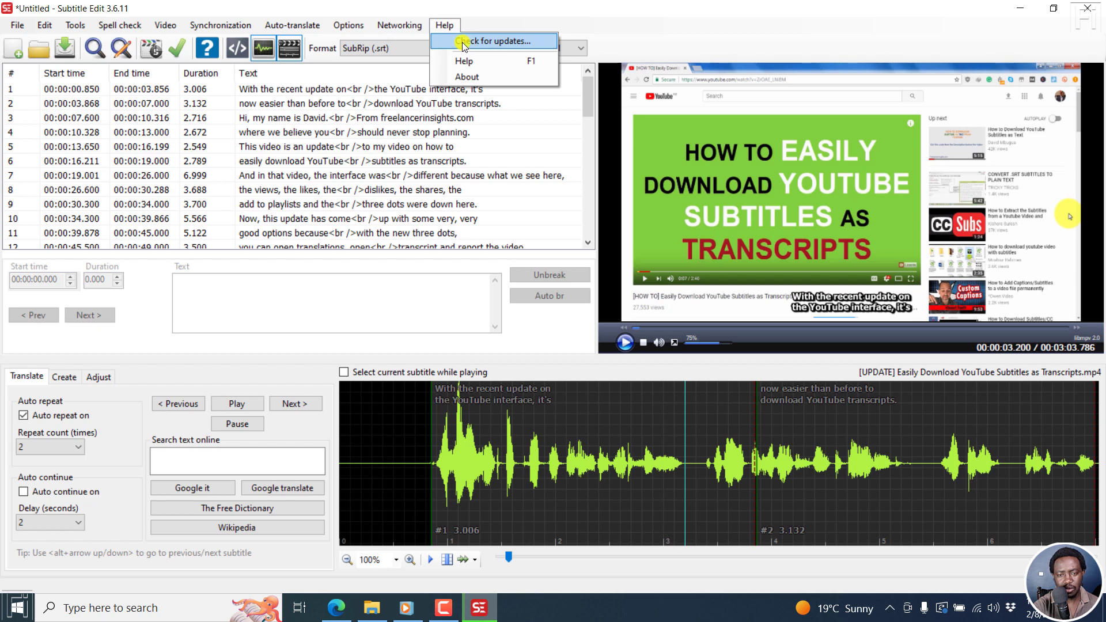
pyautogui.click(467, 77)
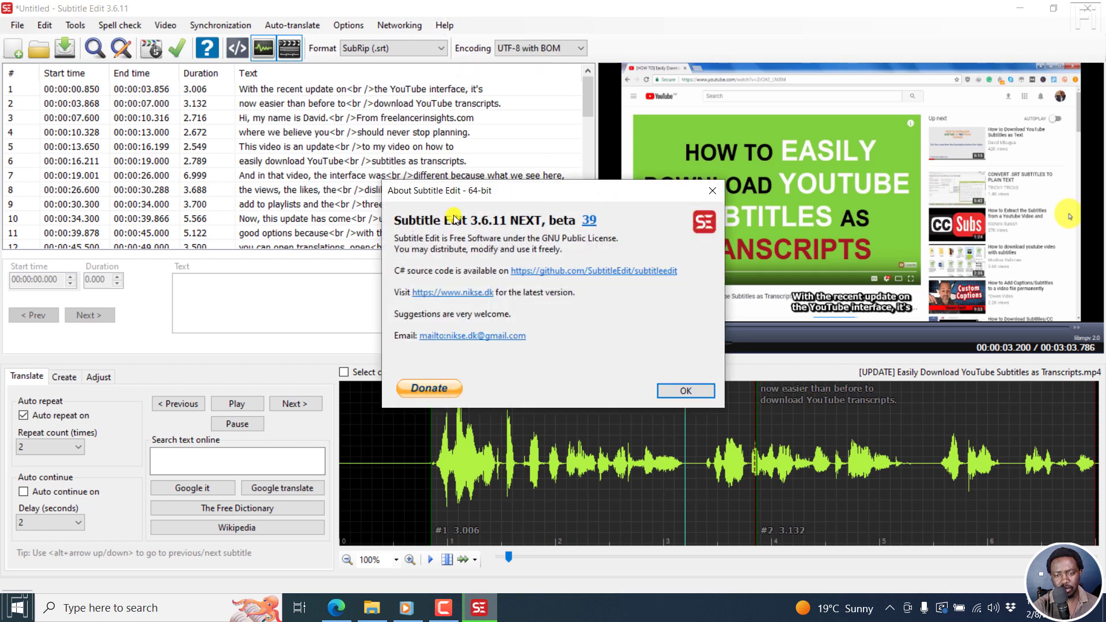
pyautogui.moveTo(480, 227)
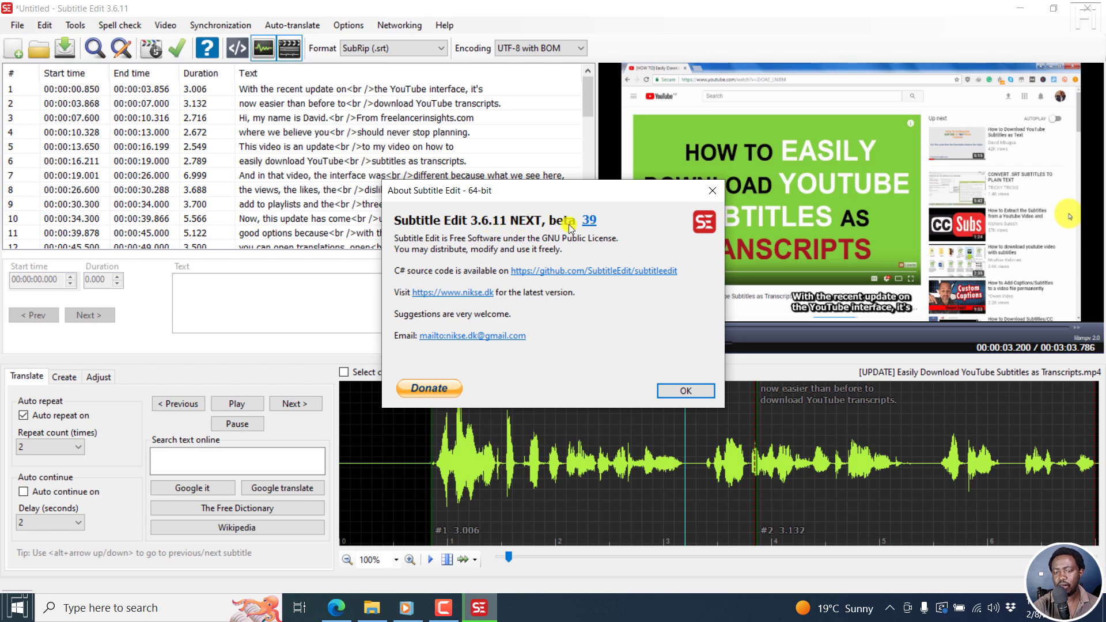
pyautogui.click(686, 390)
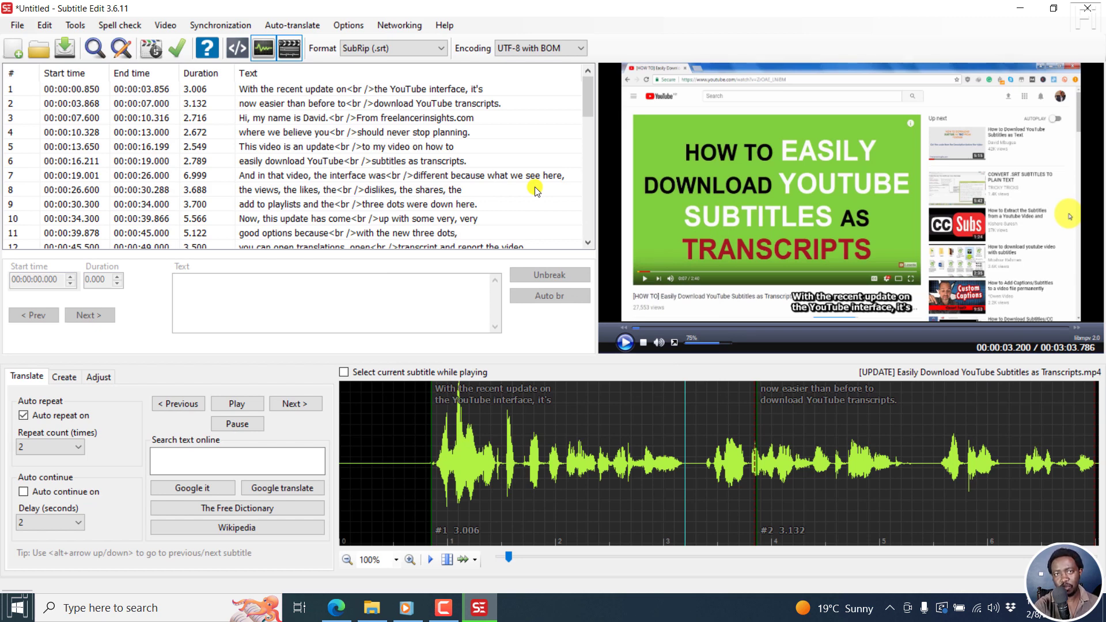
pyautogui.moveTo(415, 540)
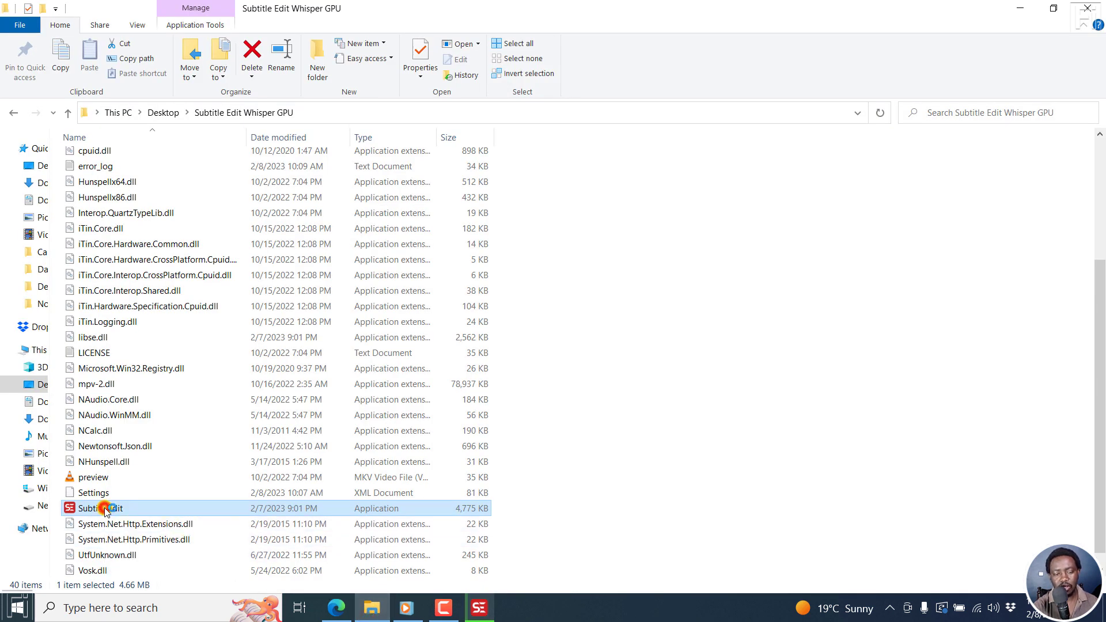
pyautogui.doubleClick(92, 509)
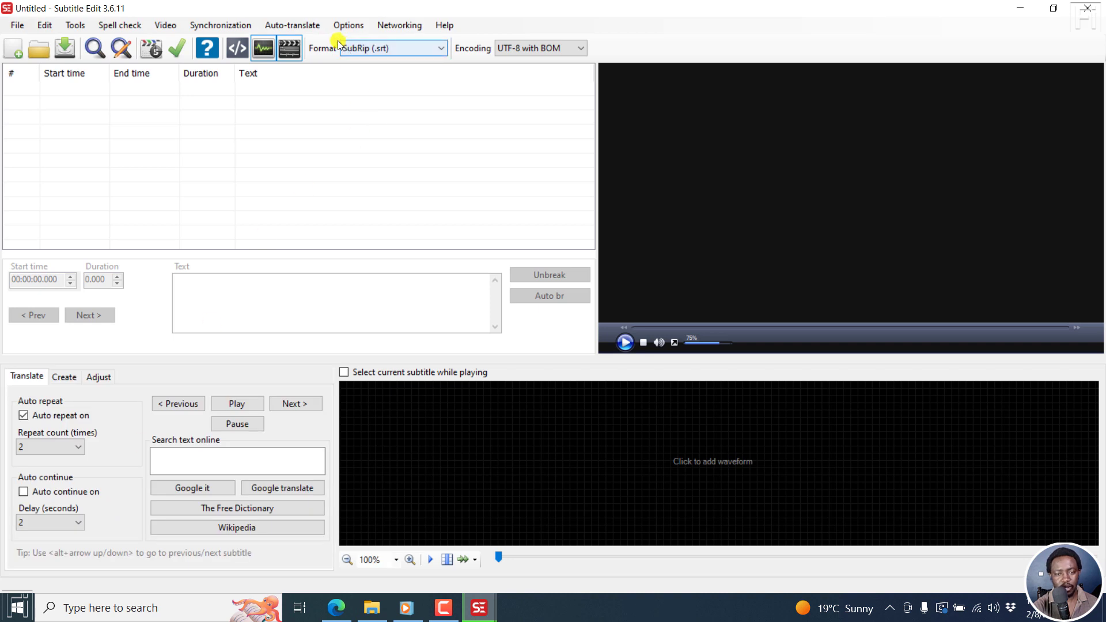
# - Load the YouTube subtitles mp4 via Video > Open video file, then bring up Audio to text (Whisper)
pyautogui.click(165, 25)
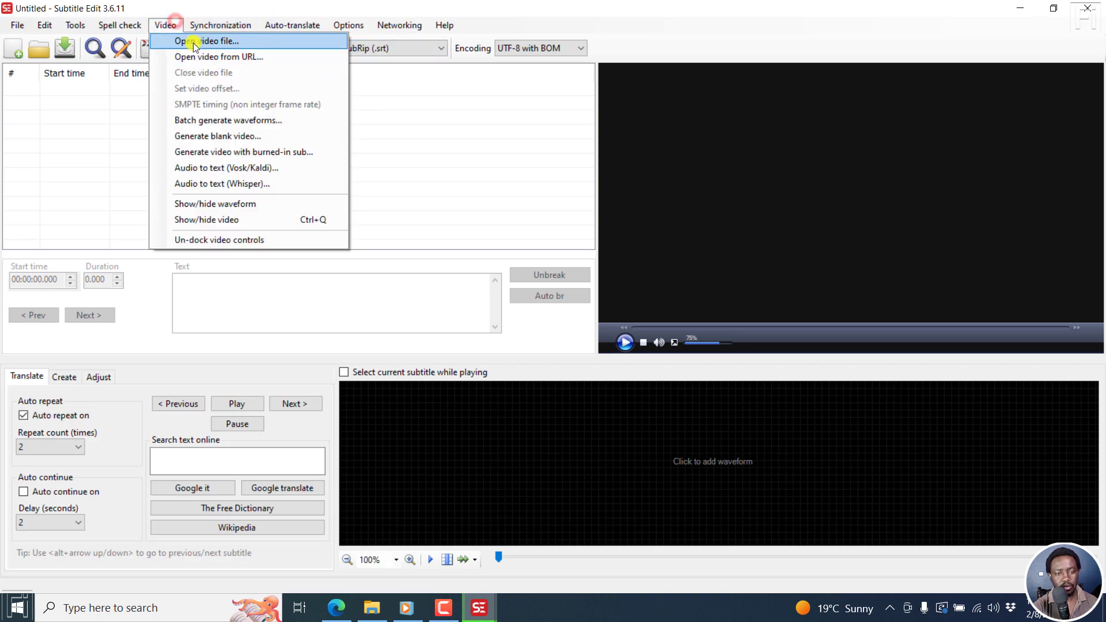
pyautogui.click(201, 41)
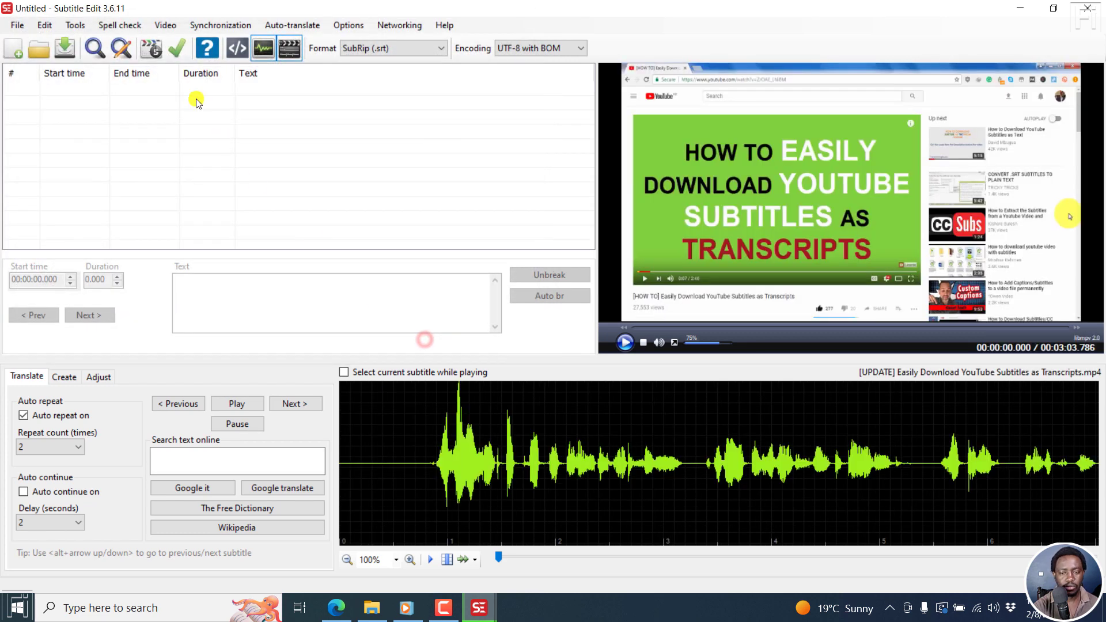
pyautogui.click(166, 26)
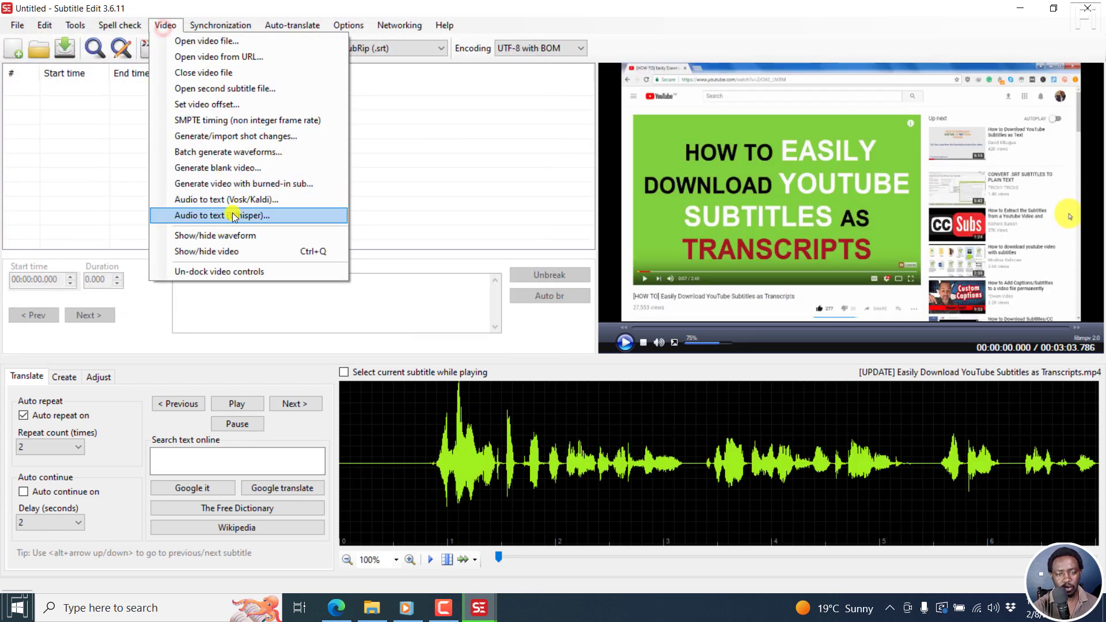
pyautogui.click(219, 216)
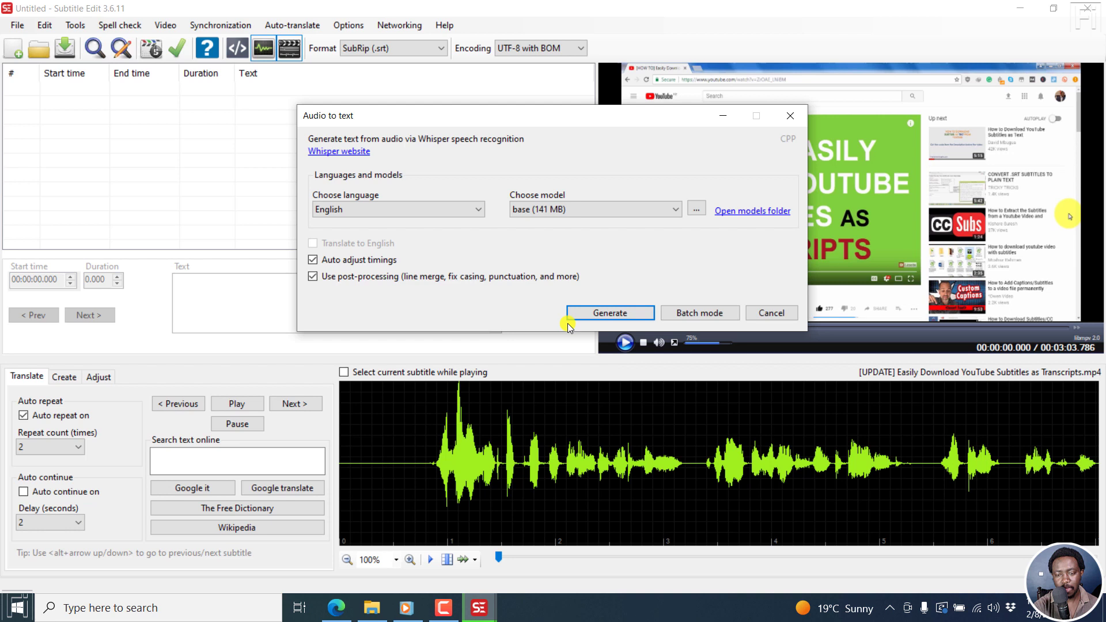
# - Generate English subtitles with the base (141 MB) Whisper model
pyautogui.click(611, 314)
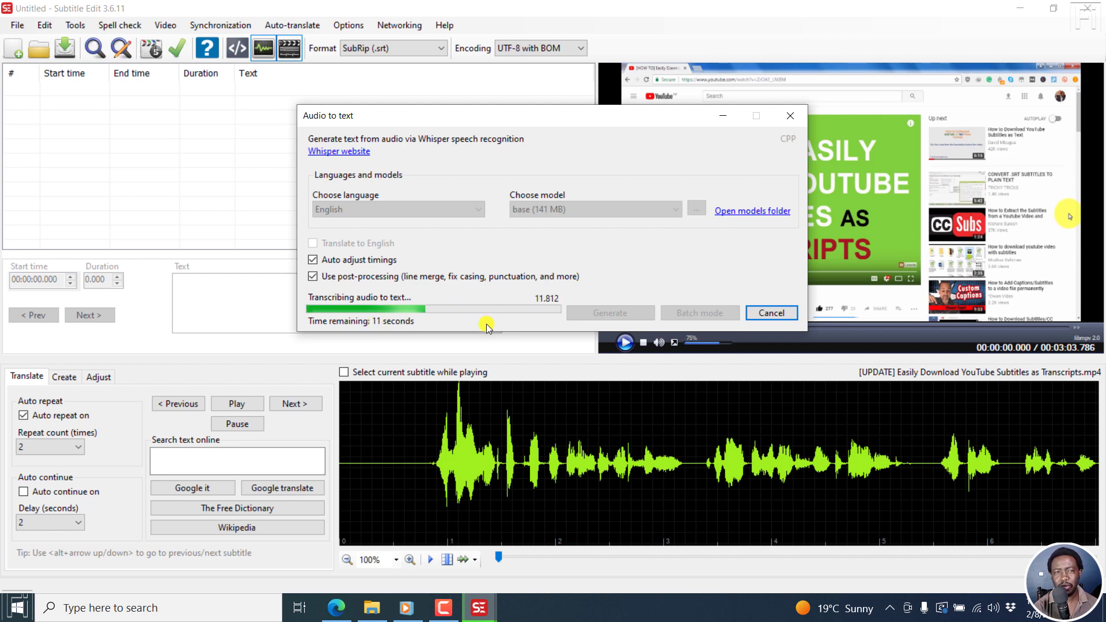
pyautogui.moveTo(1044, 340)
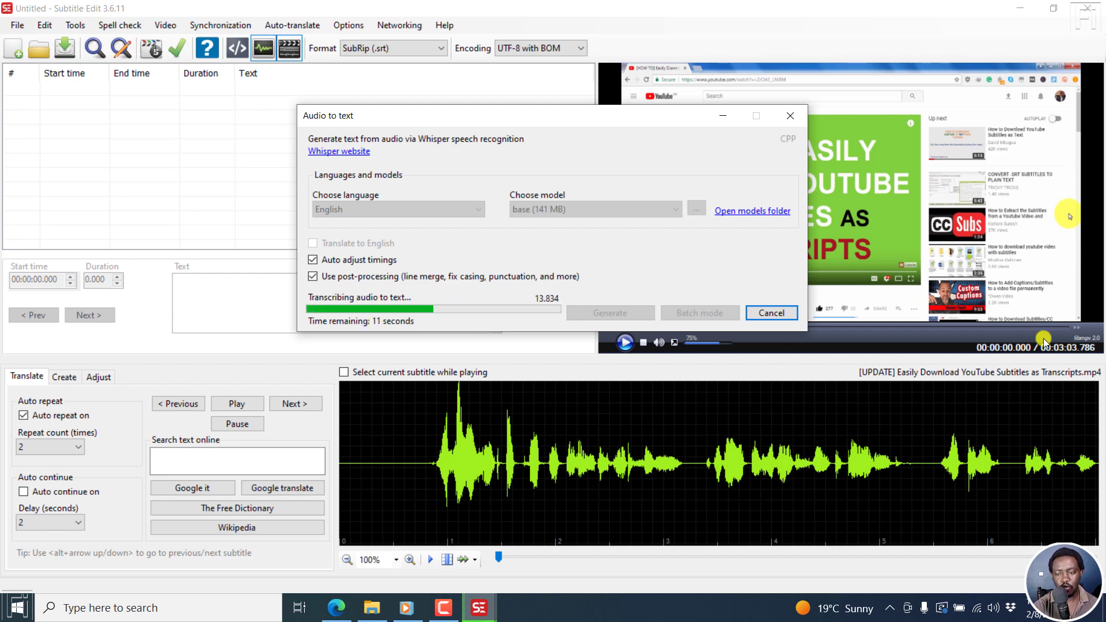
pyautogui.moveTo(722, 260)
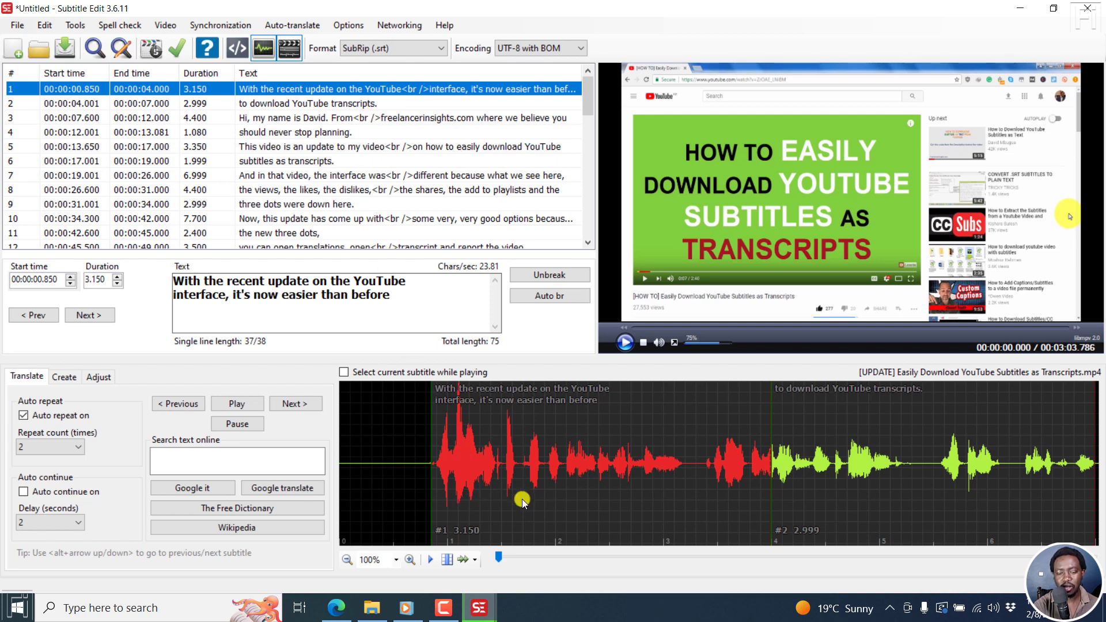
pyautogui.moveTo(507, 415)
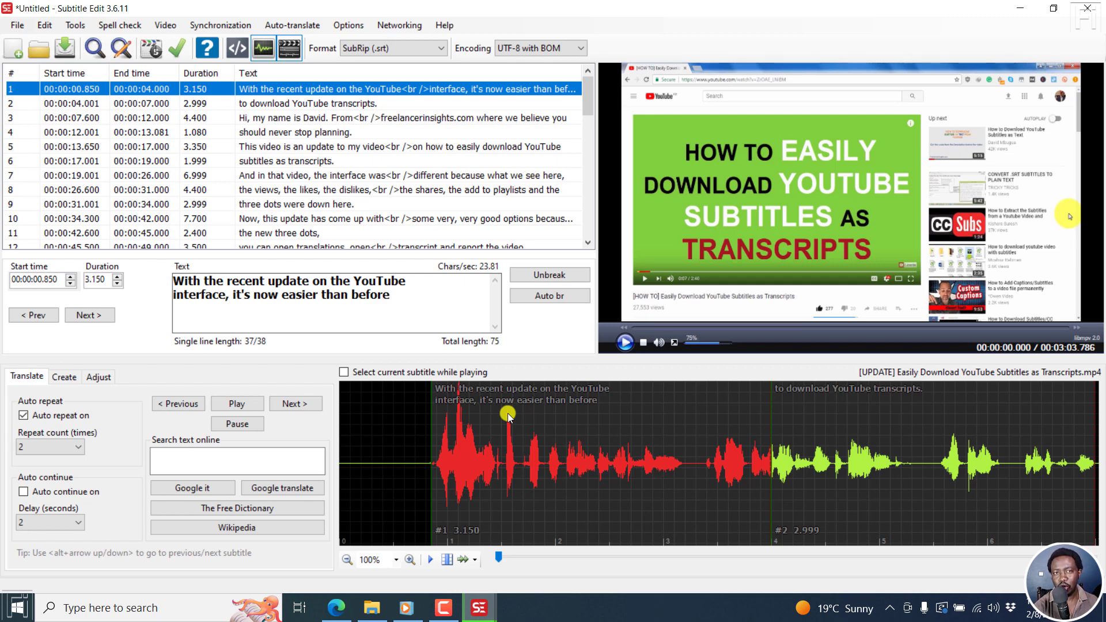
pyautogui.moveTo(712, 452)
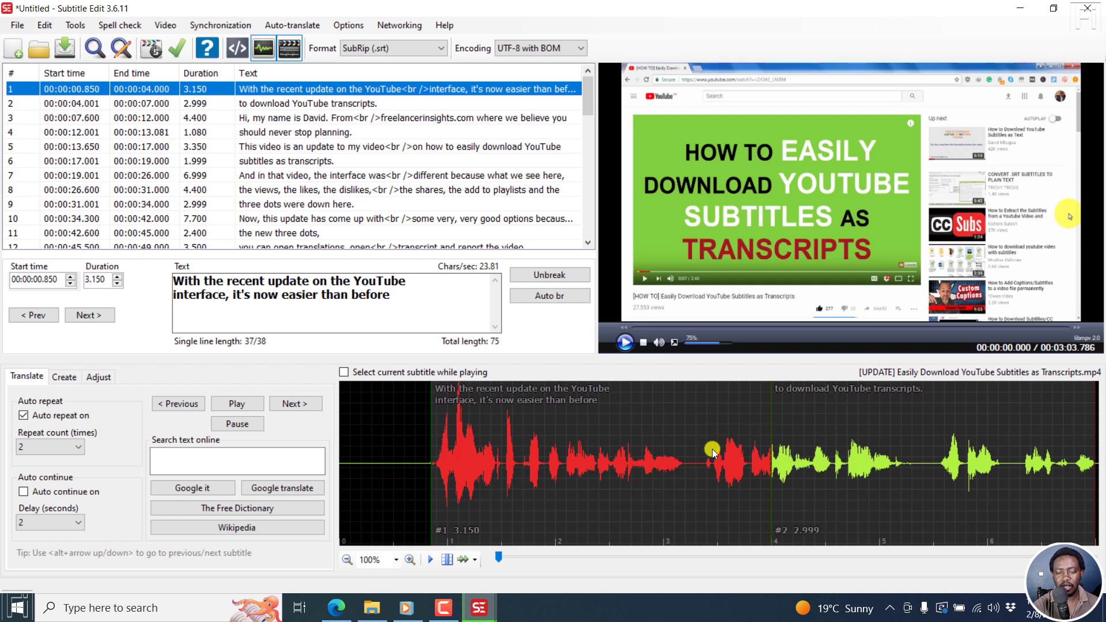
pyautogui.moveTo(708, 466)
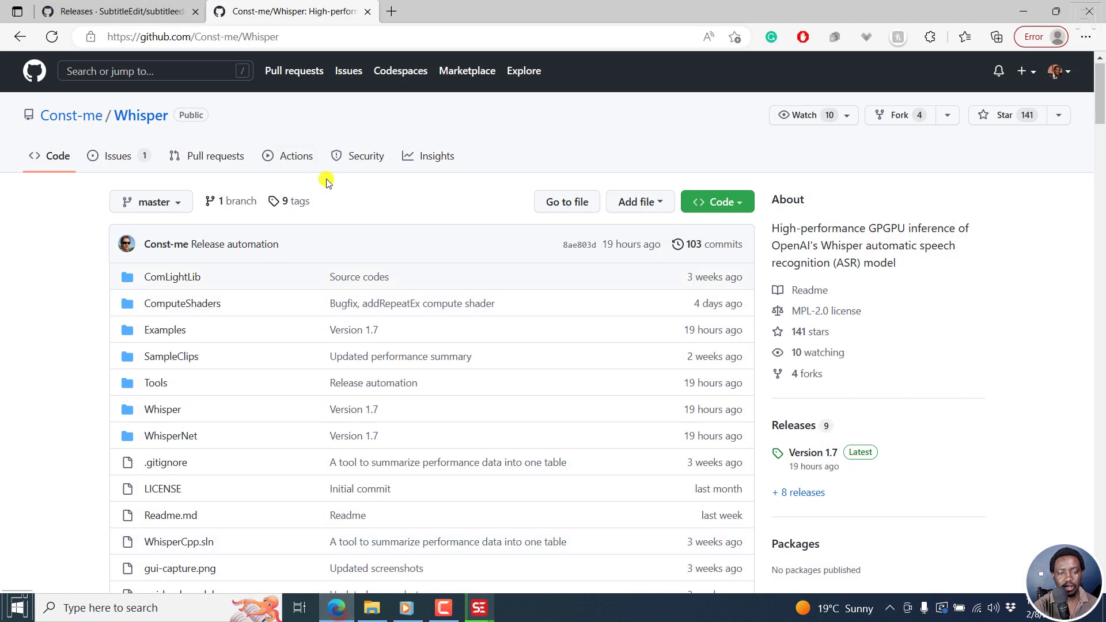
# - After reviewing the timed lines against the waveform, switch to the SubtitleEdit Releases tab on GitHub
pyautogui.click(103, 12)
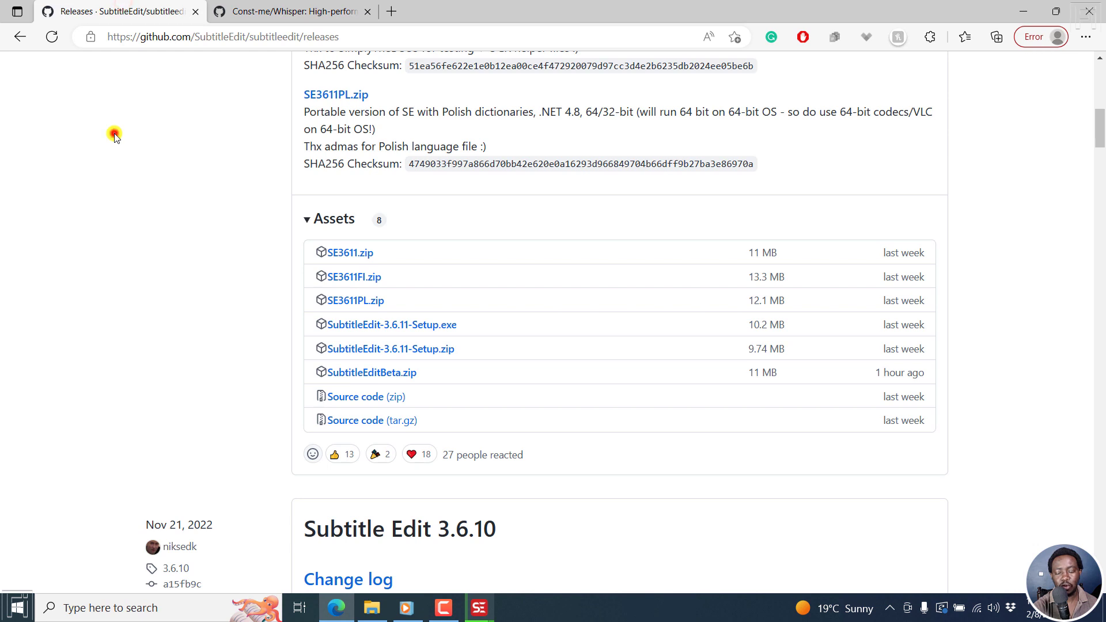